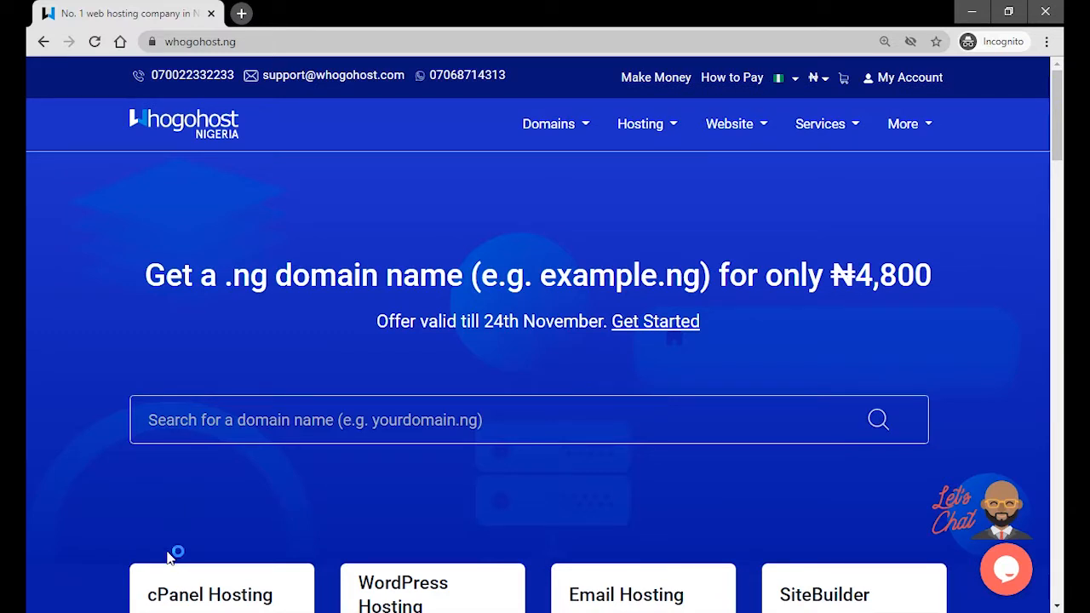
mouse_move(169, 557)
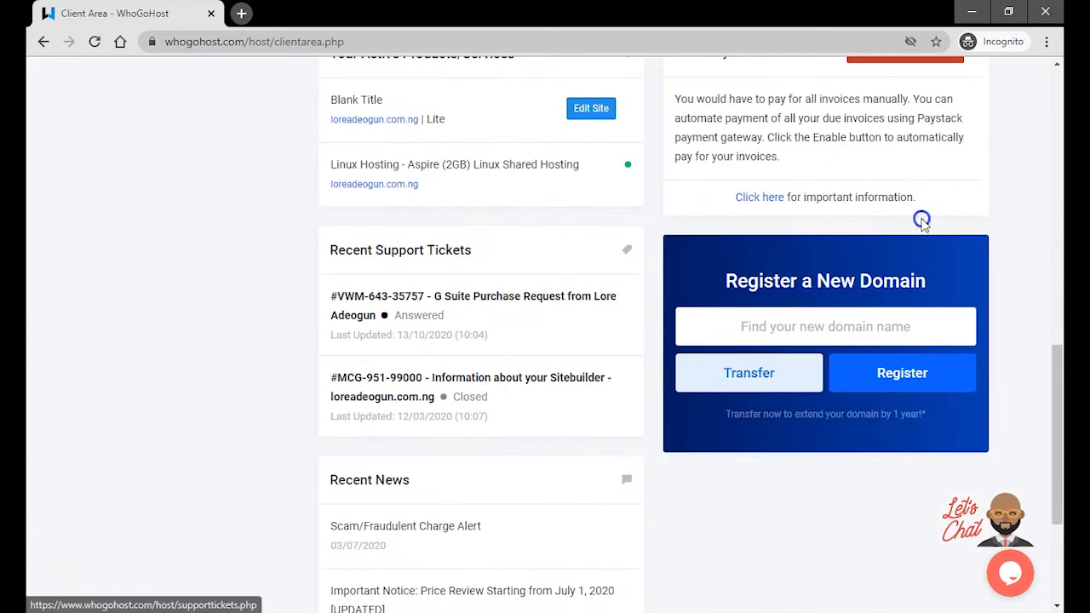
mouse_move(547, 206)
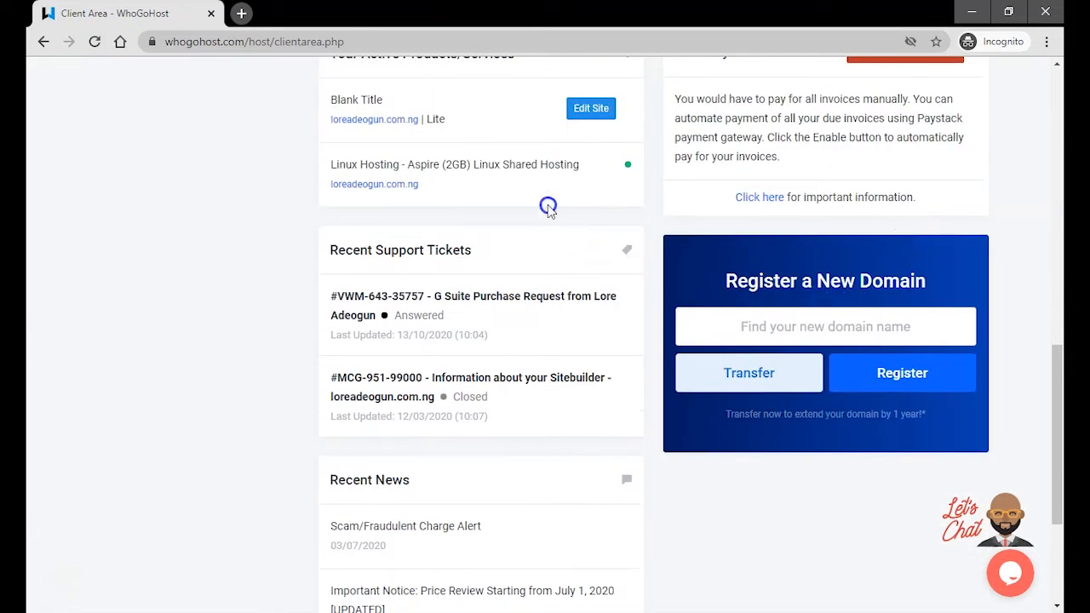
mouse_move(545, 175)
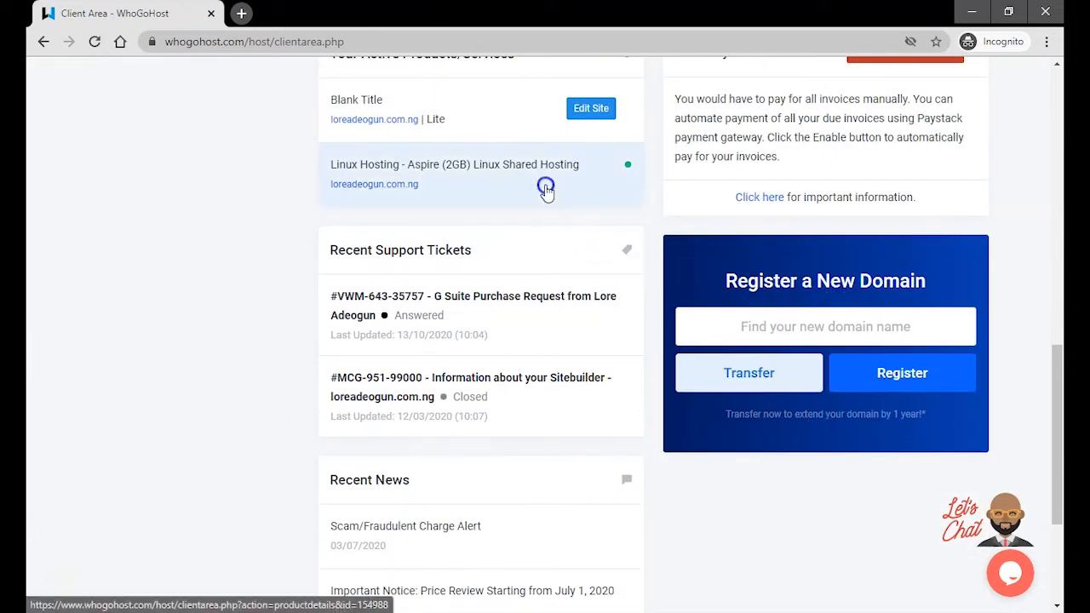
- Open the Linux Hosting - Aspire (2GB) service details for loreadeogun.com.ng
left_click(454, 164)
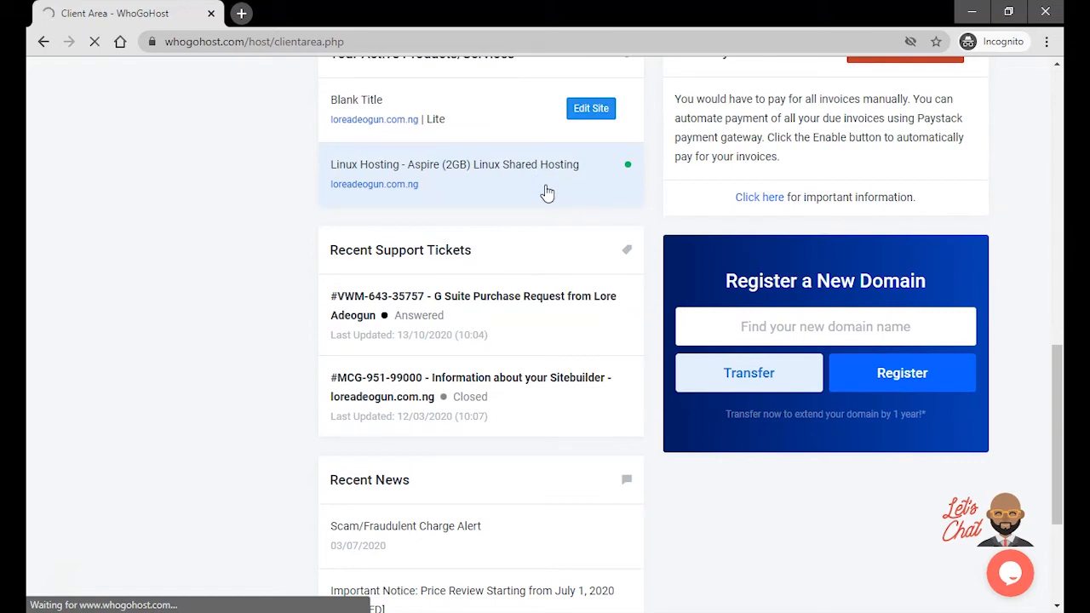
left_click(454, 174)
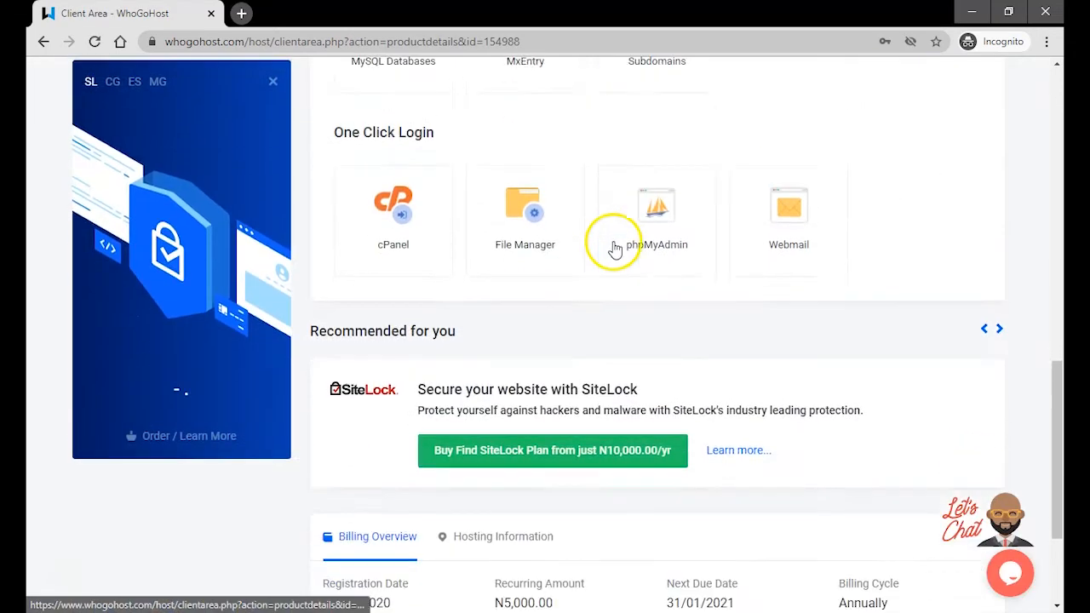
- Log into cPanel through the One Click Login cPanel tile
scroll("down", 3)
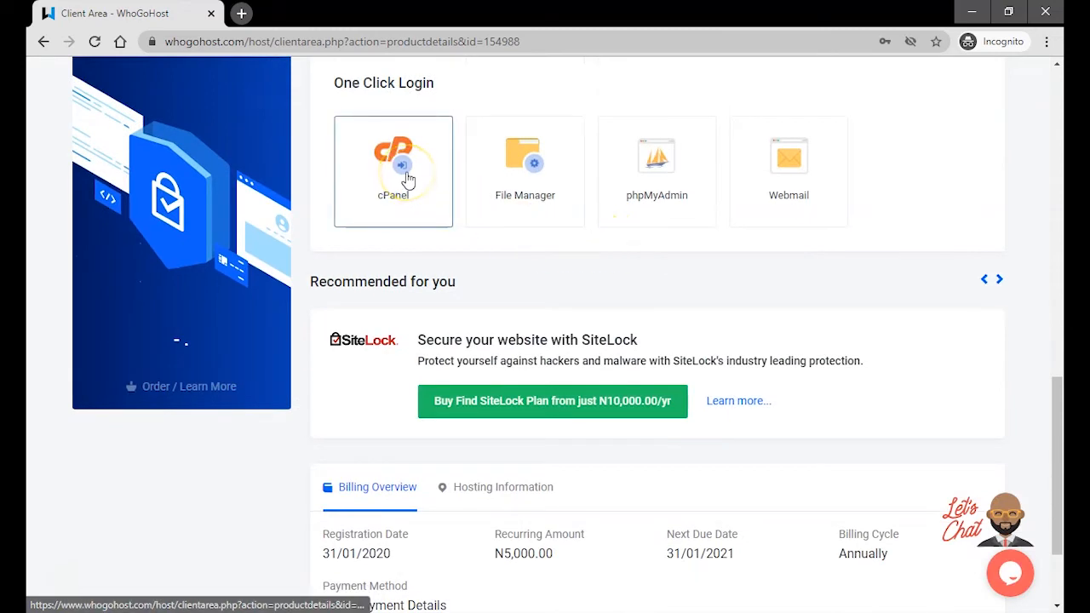
left_click(393, 170)
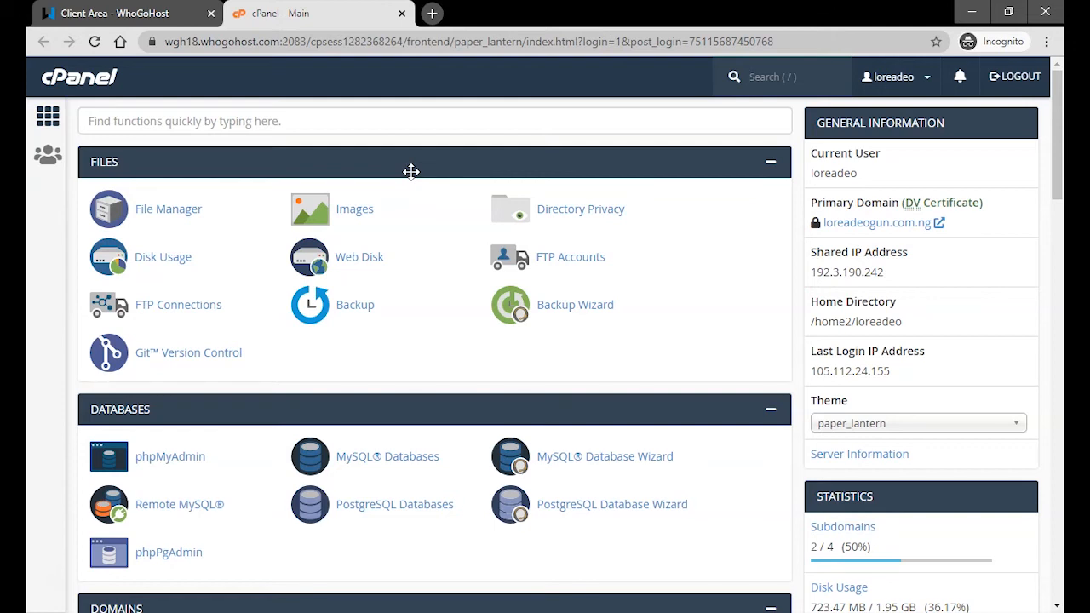
- Scroll to the bottom of cPanel and launch Softaculous Apps Installer
scroll("down", 3)
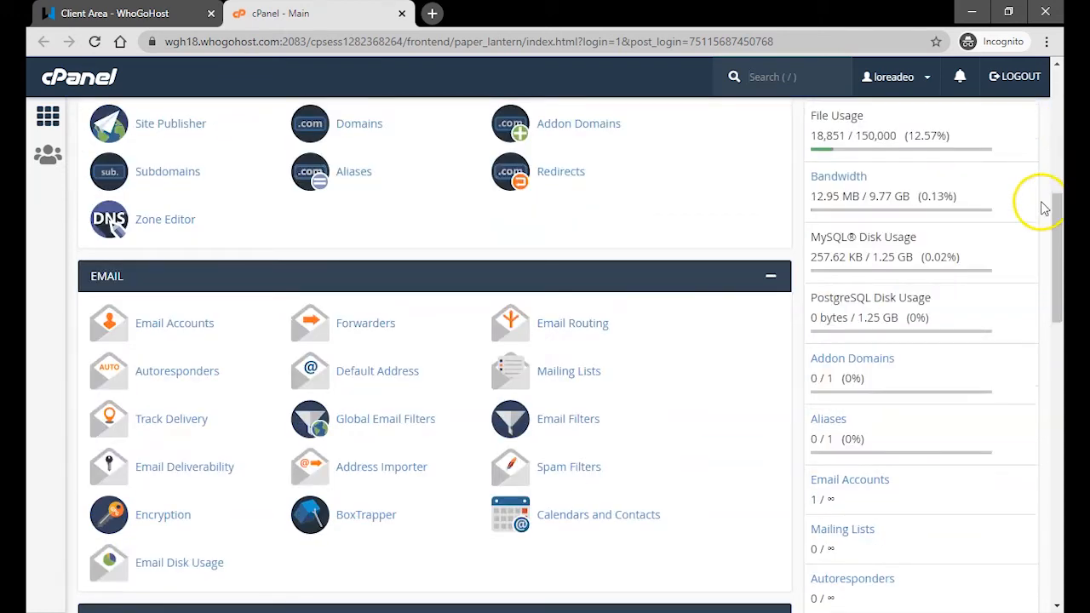
scroll("down", 3)
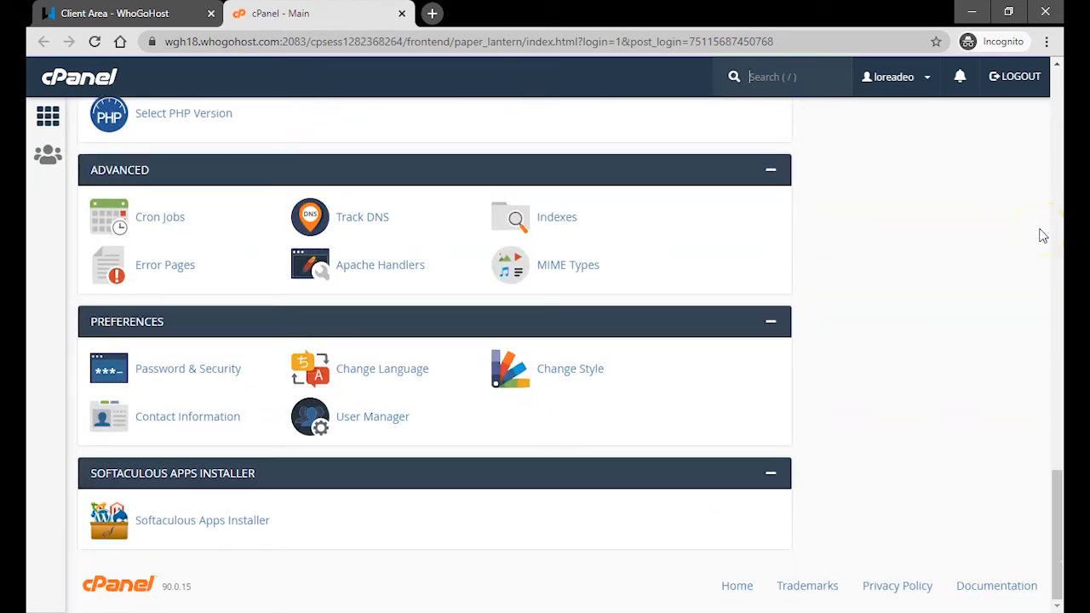
mouse_move(219, 532)
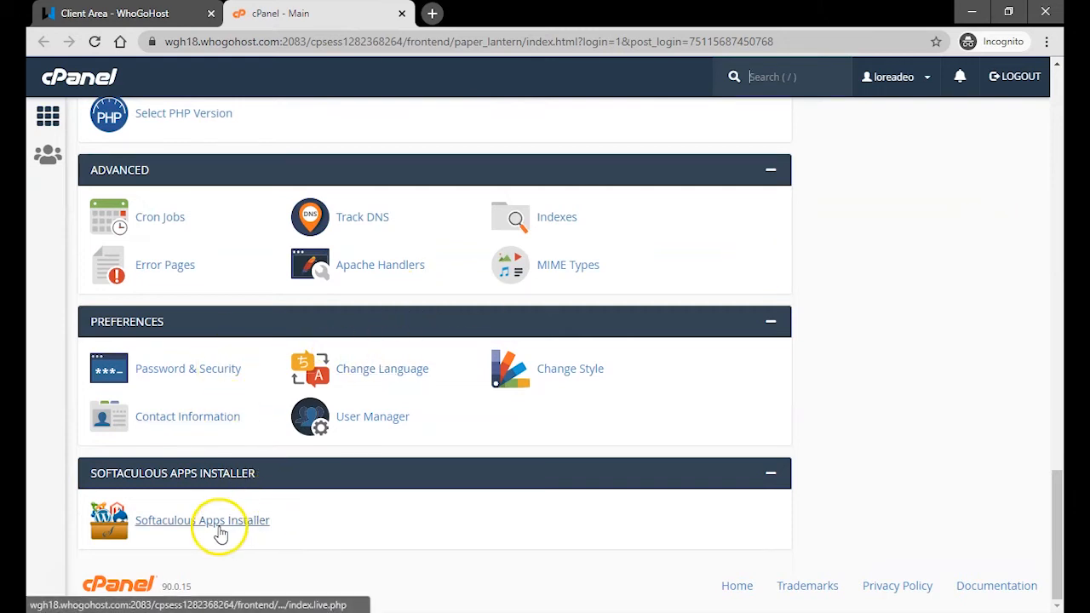
left_click(202, 520)
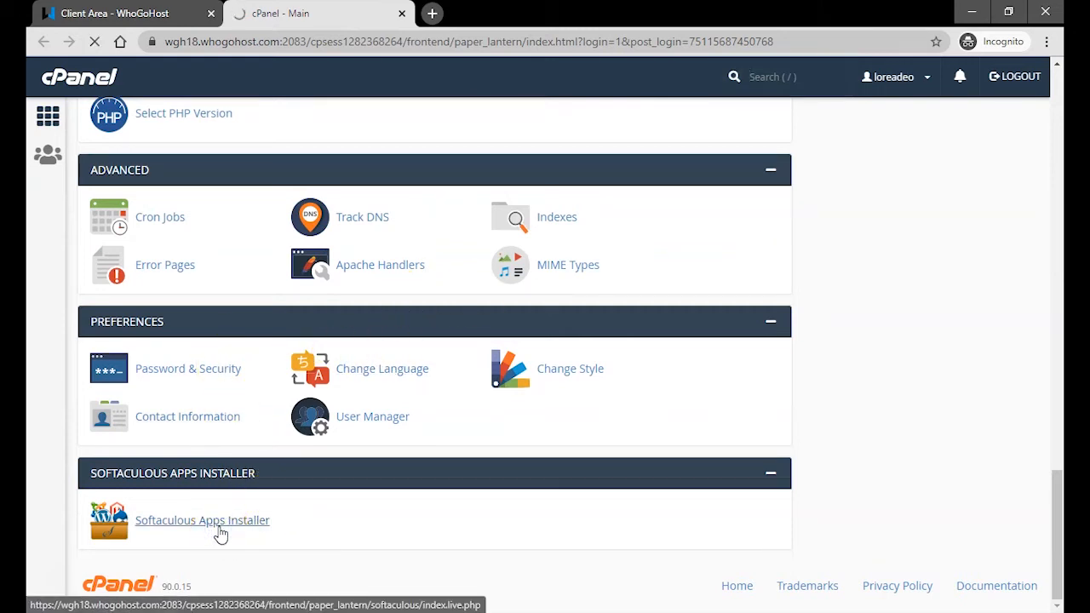
left_click(201, 520)
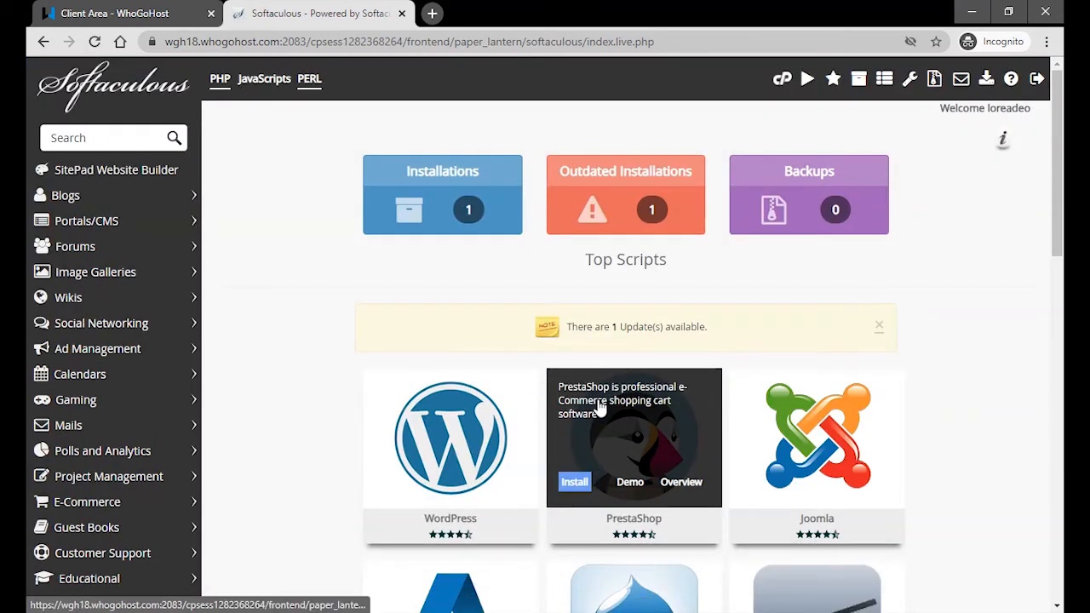
mouse_move(605, 402)
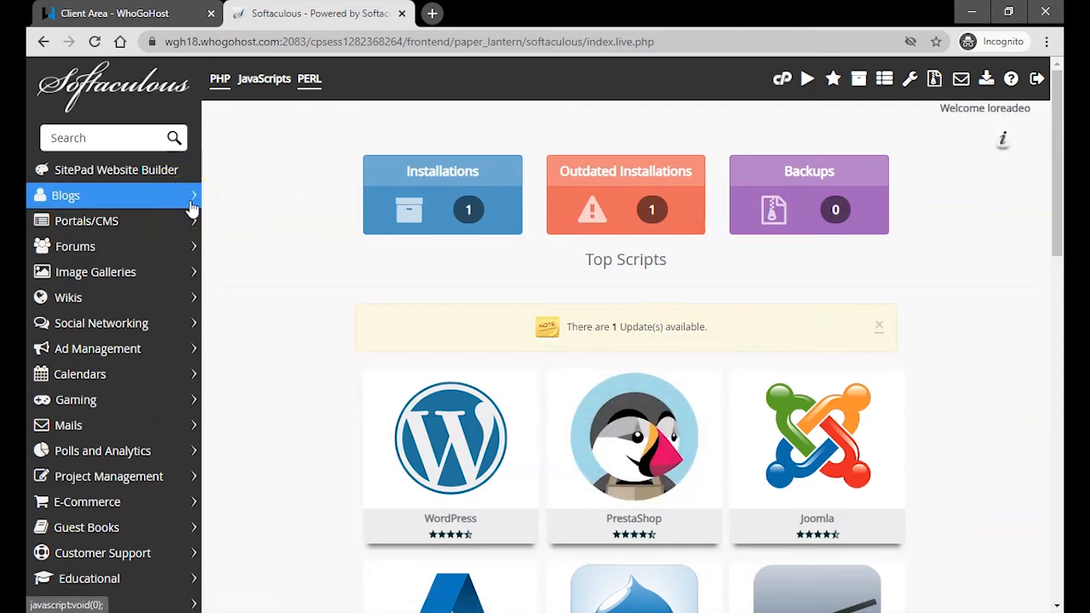
- Show the Blogs category scripts to reach WordPress
left_click(66, 195)
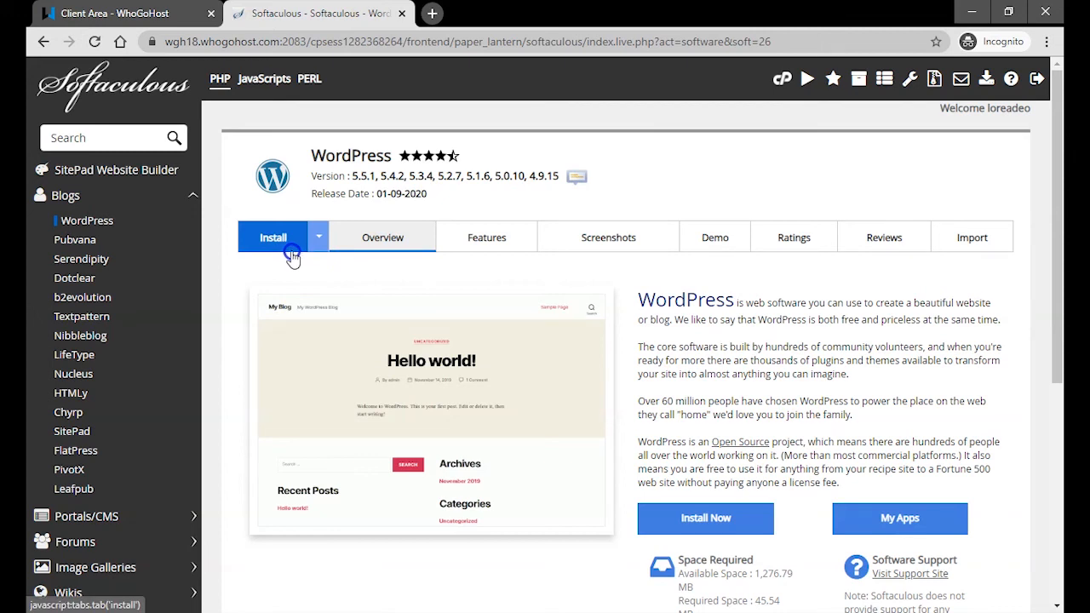
- Target demo.loreadeogun.com.ng in the install form, with the 'wp' directory cleared
left_click(272, 237)
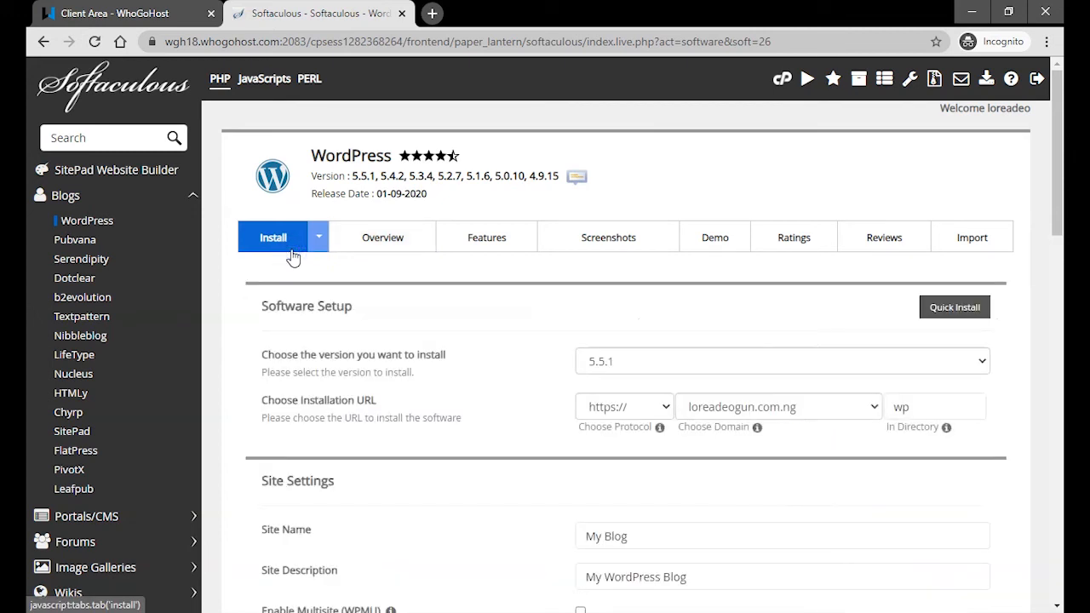
mouse_move(300, 311)
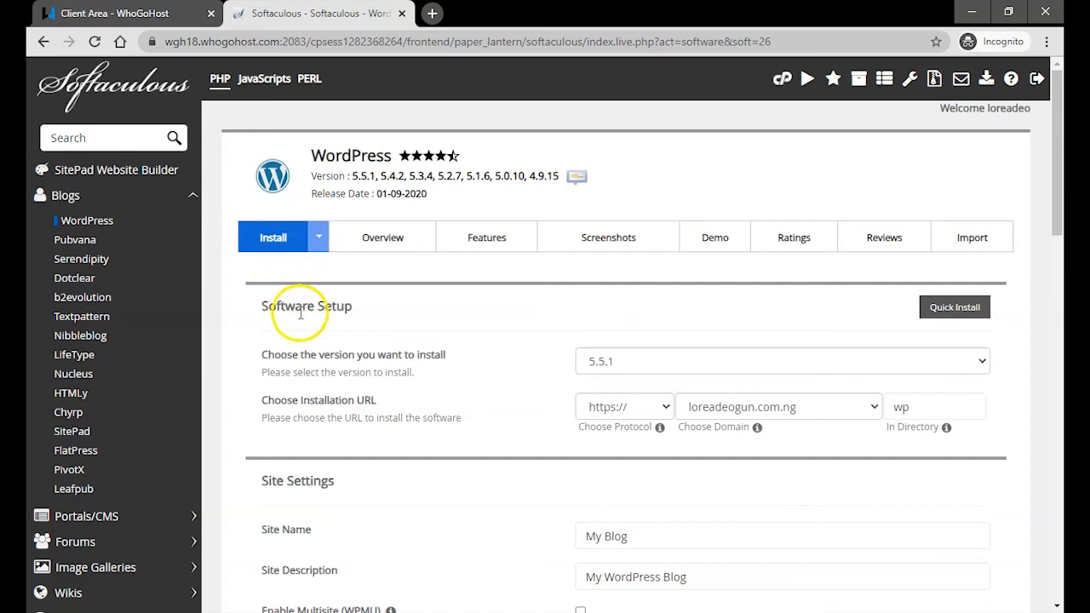
scroll("down", 3)
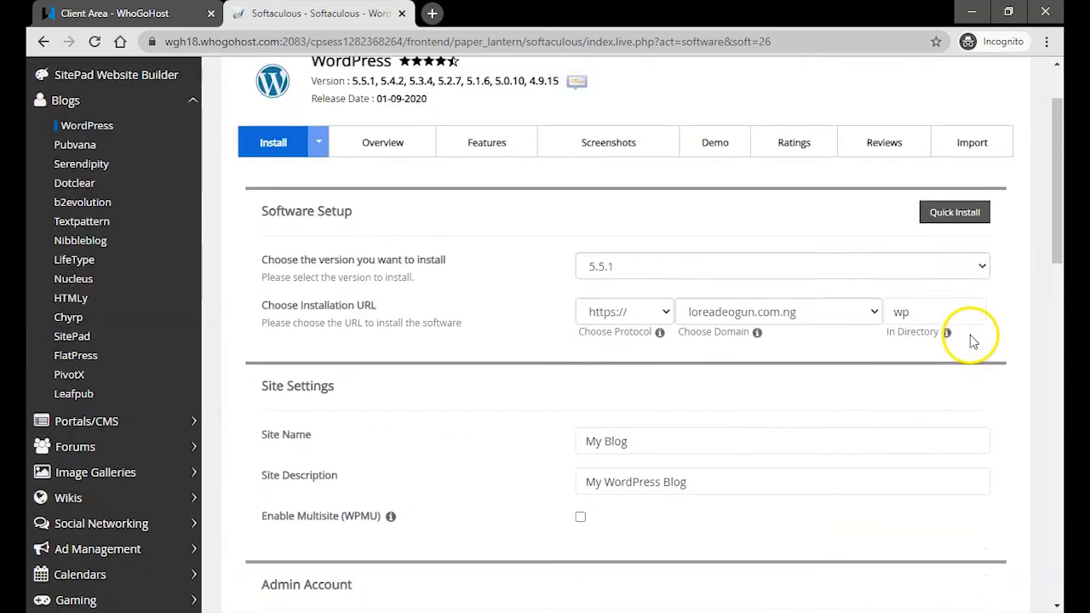
scroll("down", 3)
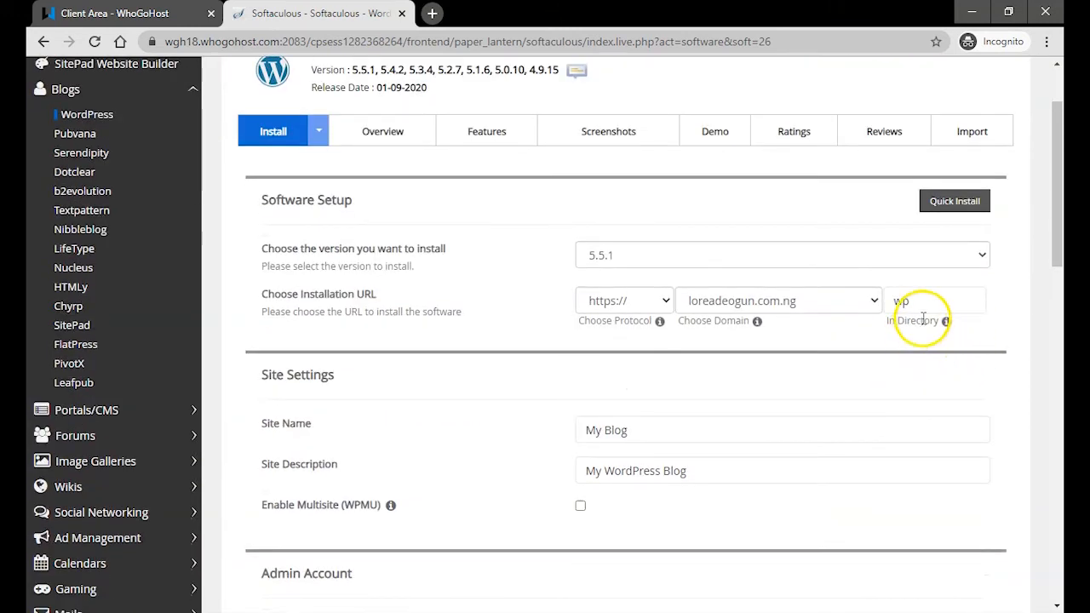
left_click(934, 300)
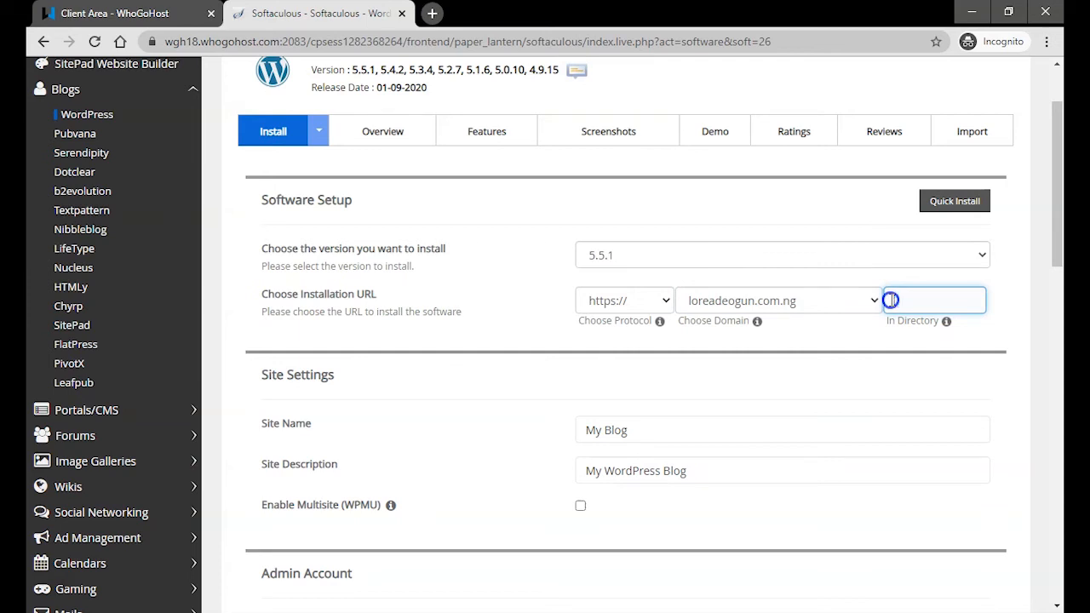
left_click(873, 299)
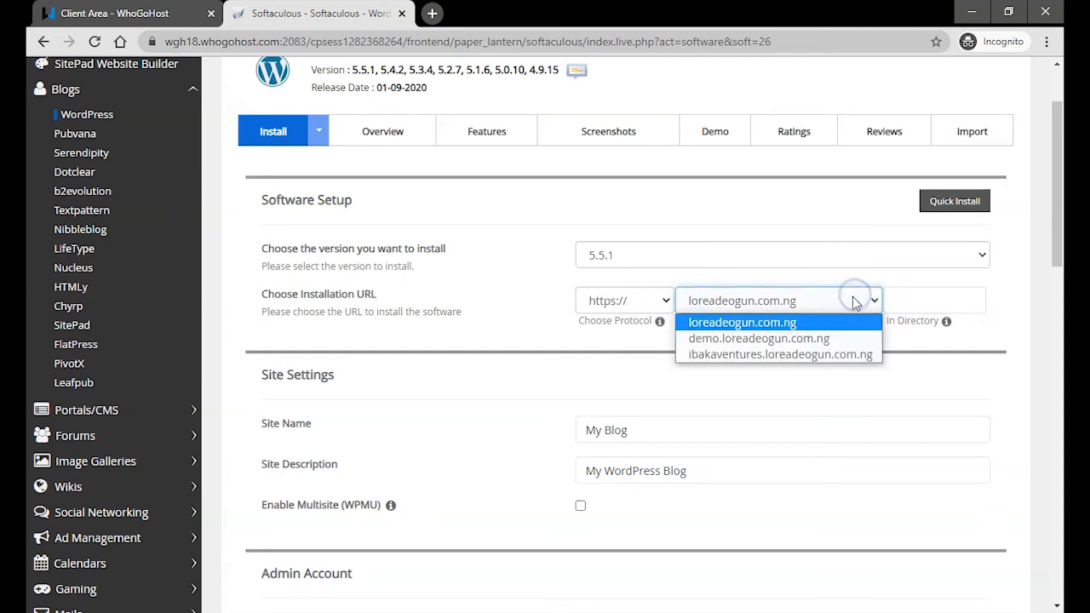
left_click(758, 338)
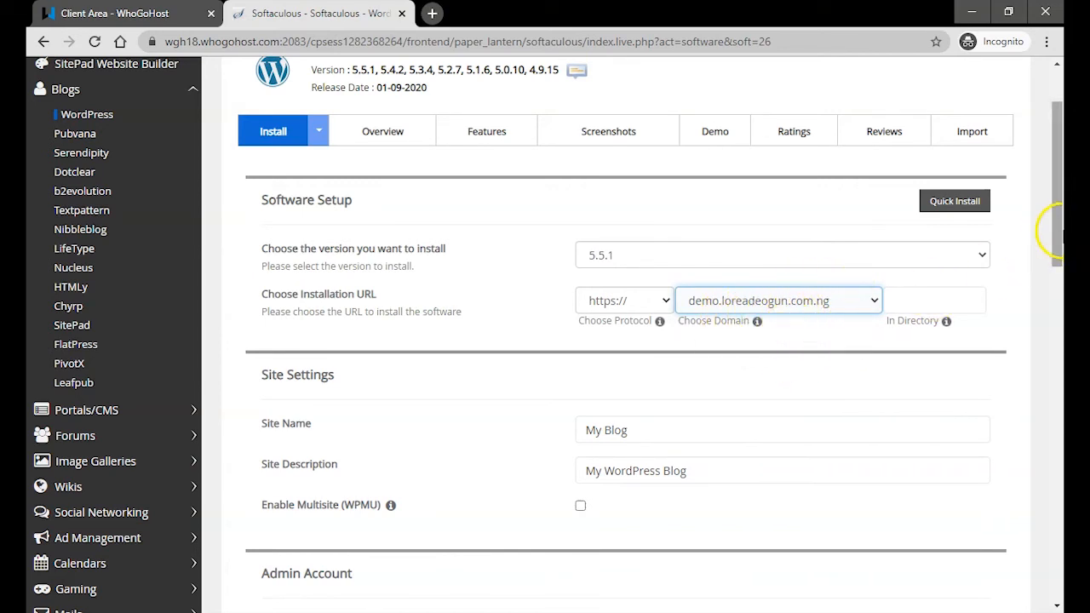
scroll("down", 3)
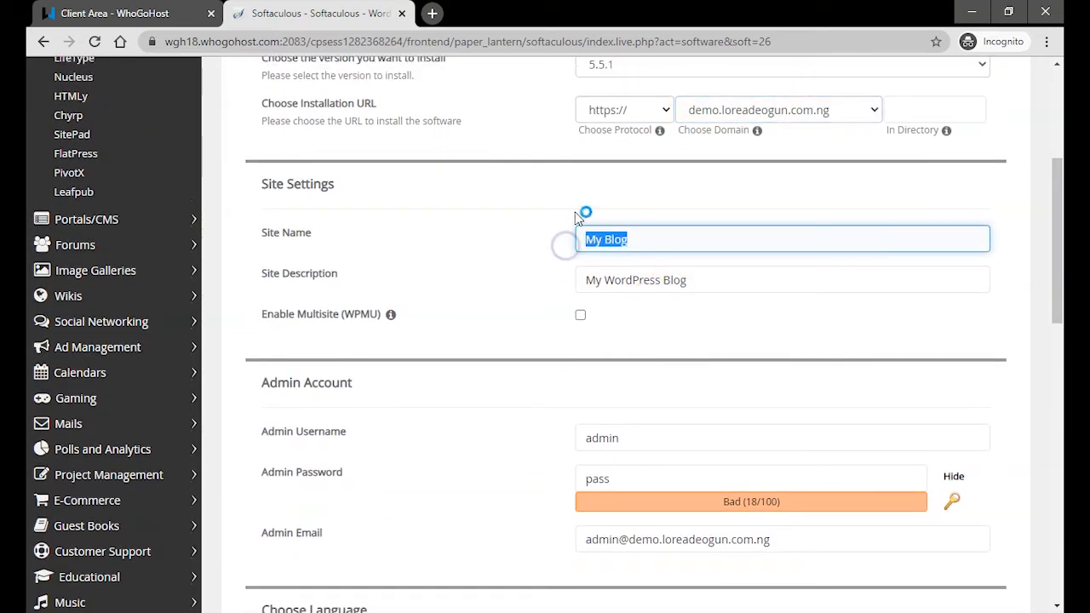
- Enter site name 'My website' and description 'My only website'
type("My website")
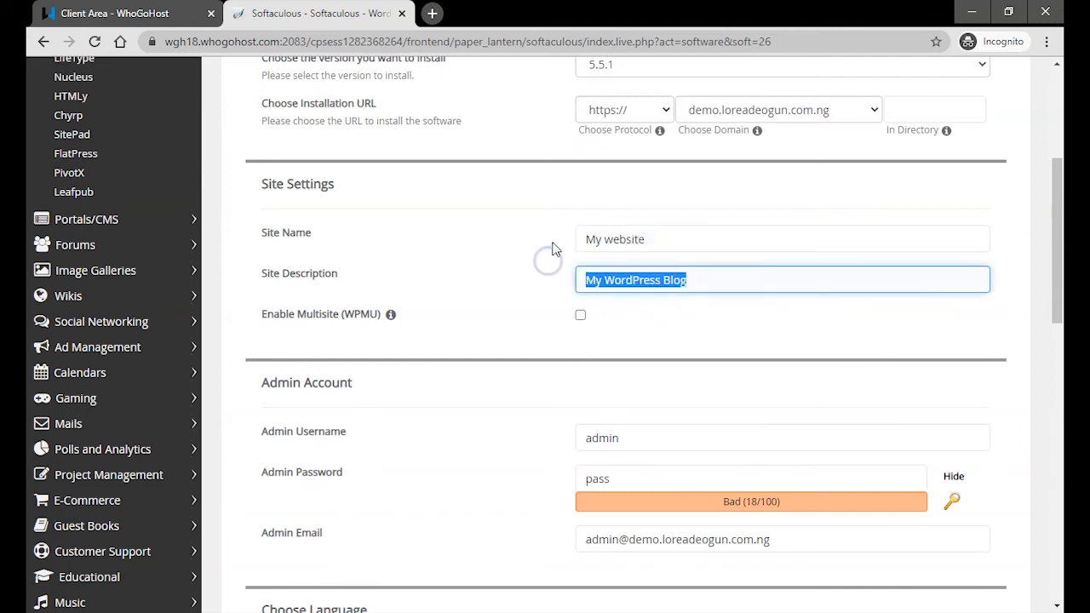
type("My We")
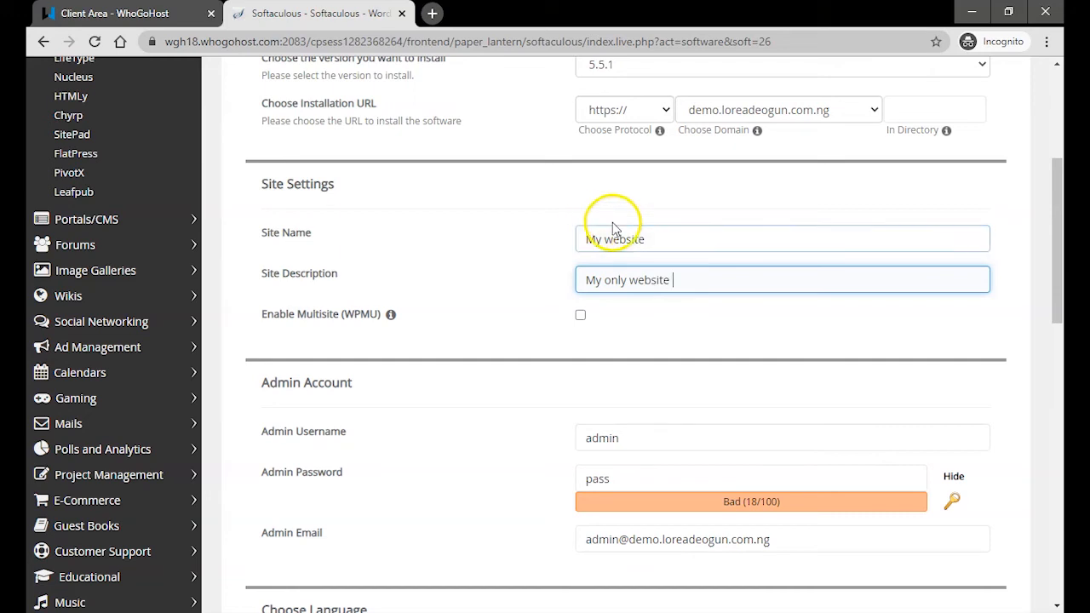
scroll("down", 3)
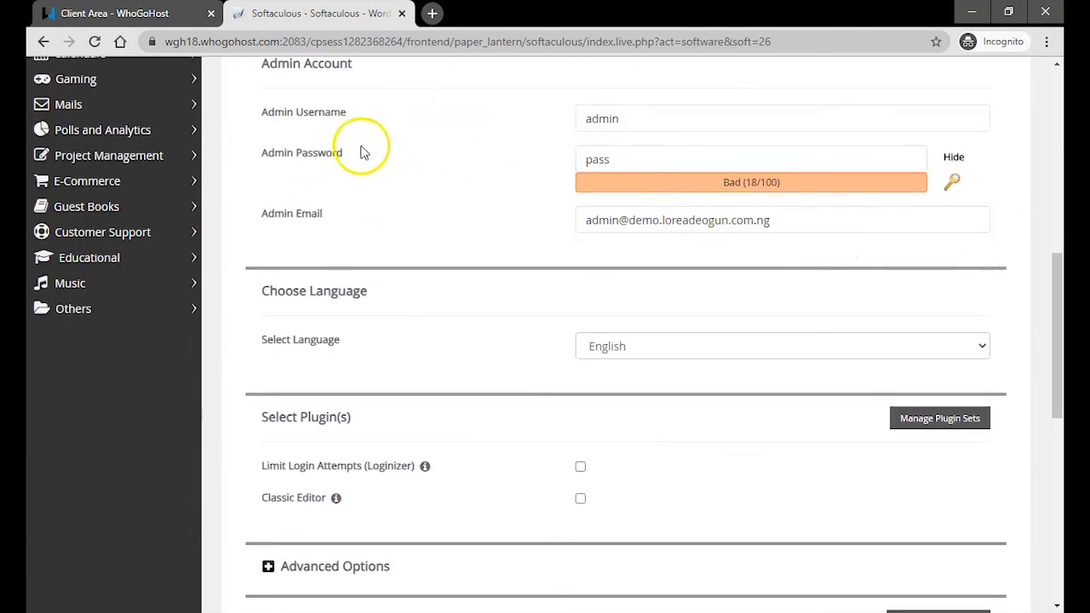
left_click(751, 159)
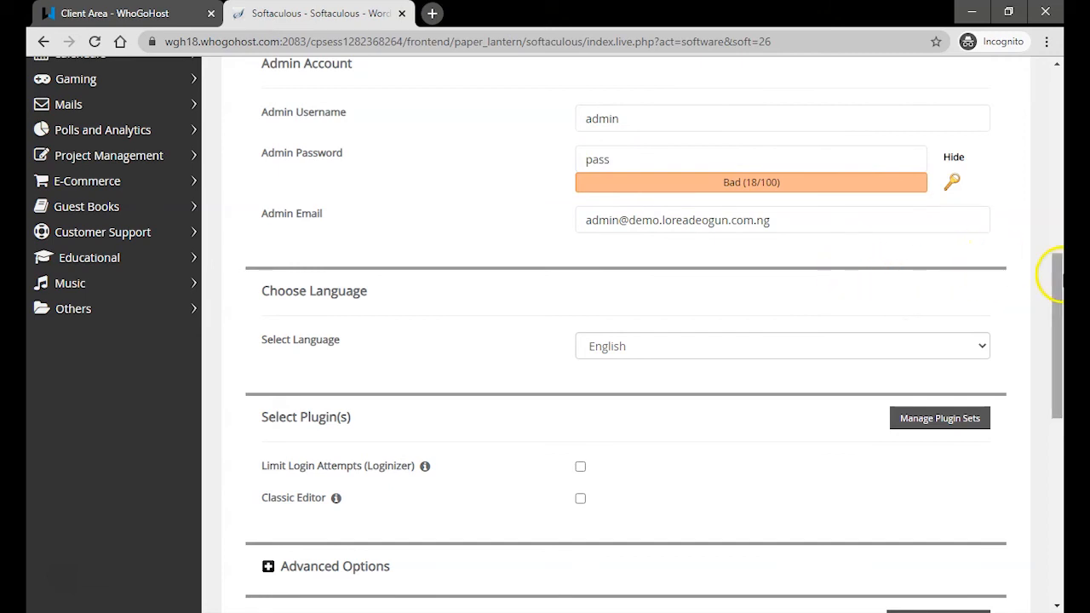
scroll("down", 3)
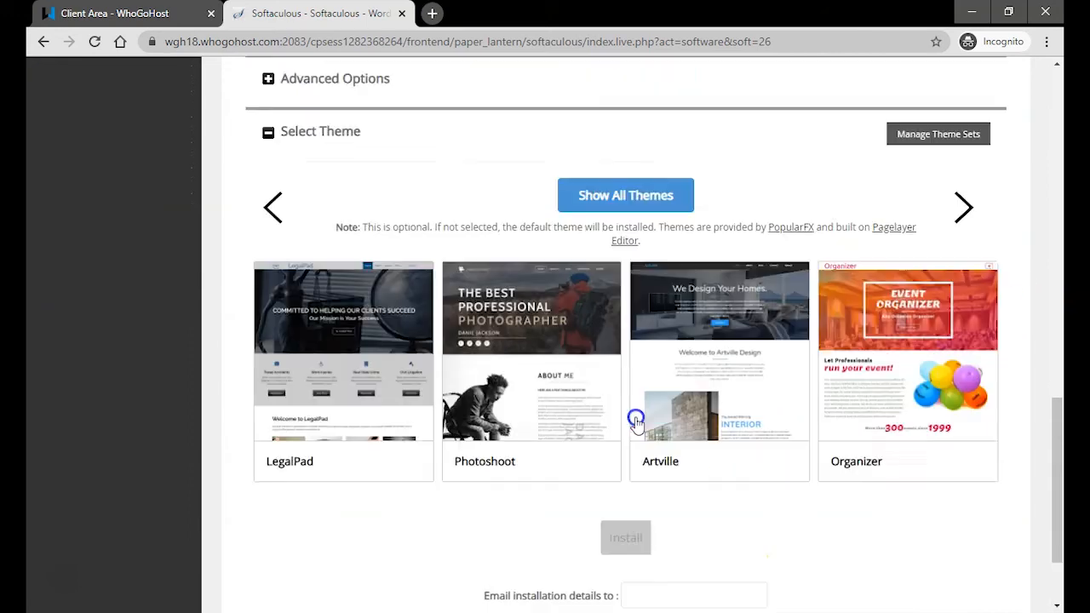
- Choose the Artville theme and install WordPress
left_click(625, 537)
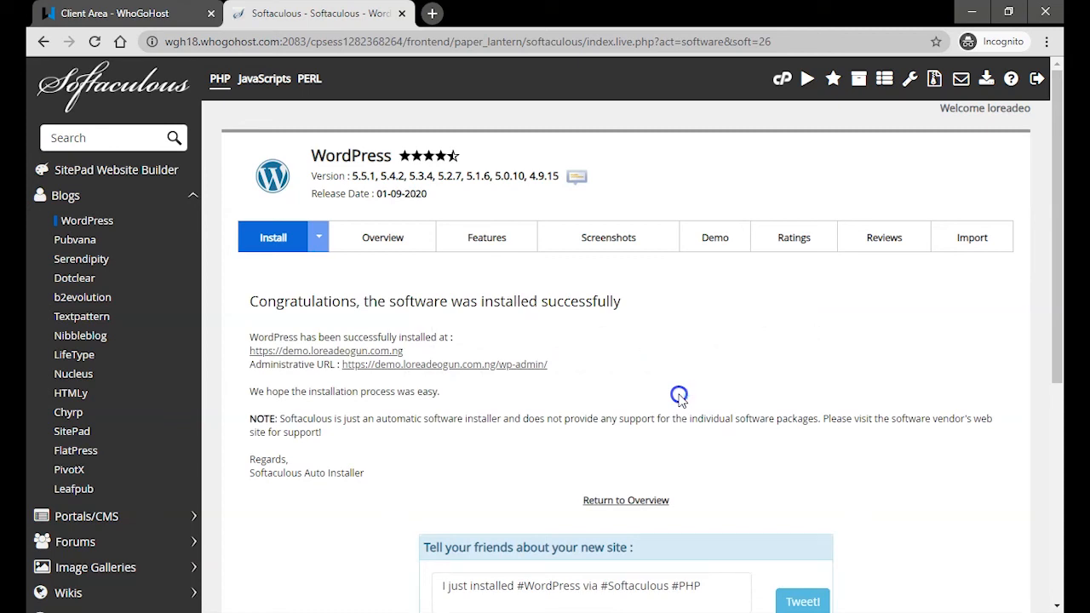
mouse_move(690, 369)
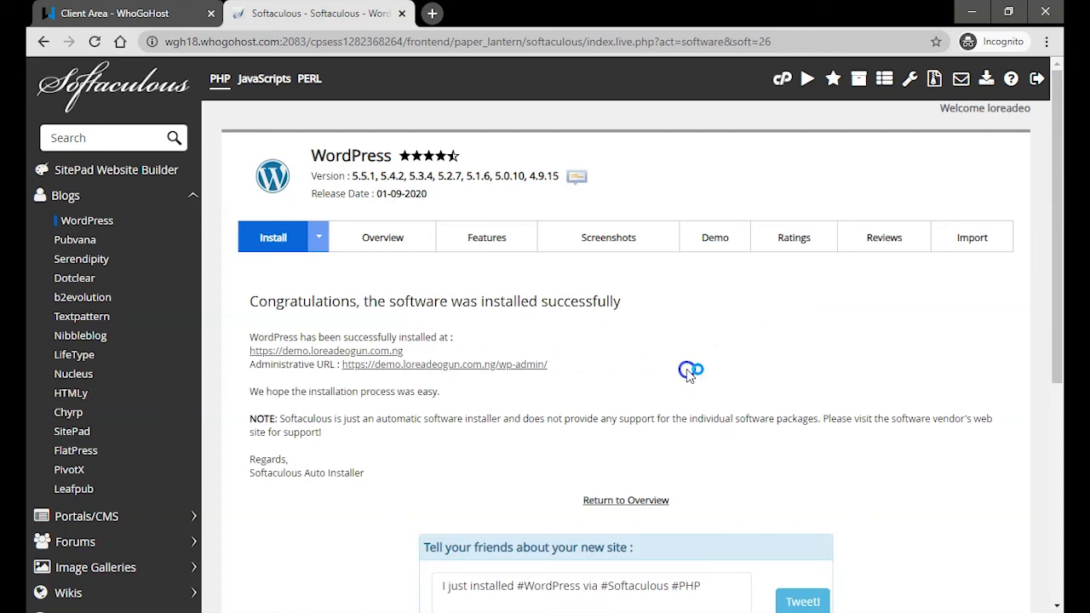
scroll("down", 3)
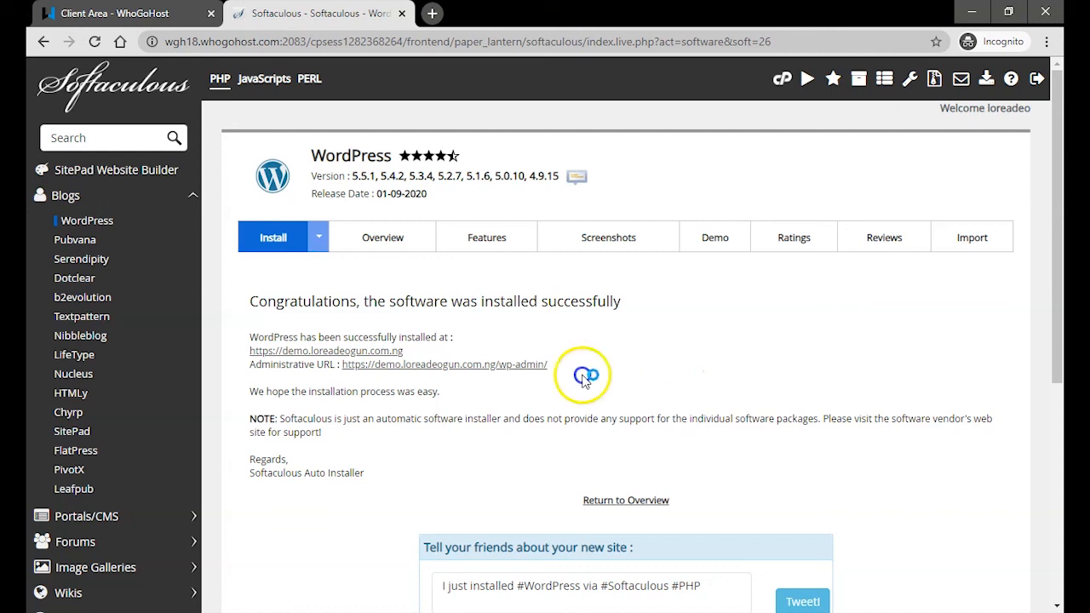
mouse_move(309, 350)
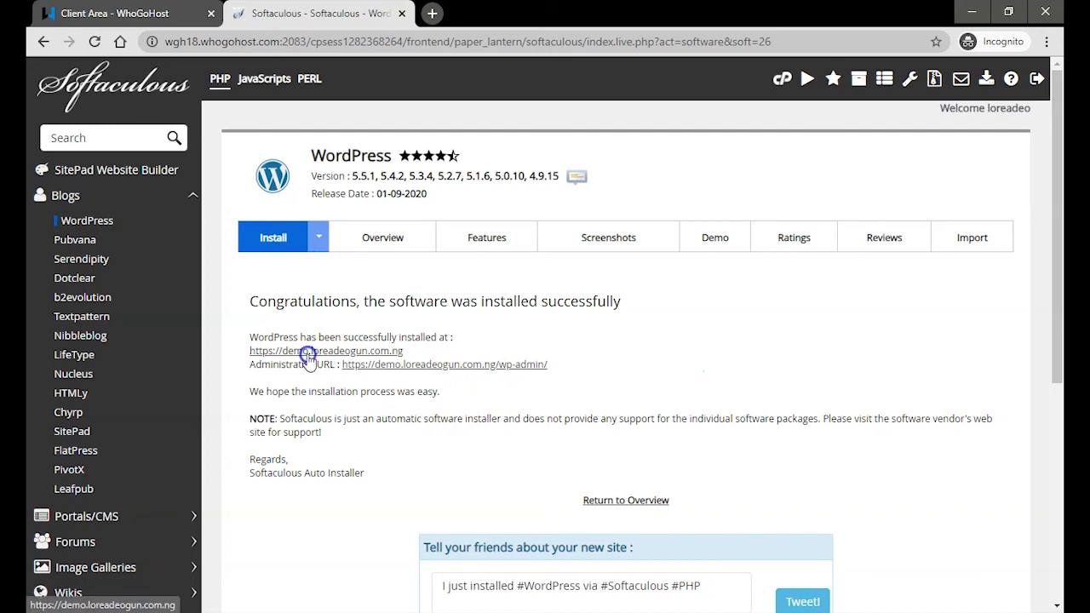
left_click(325, 351)
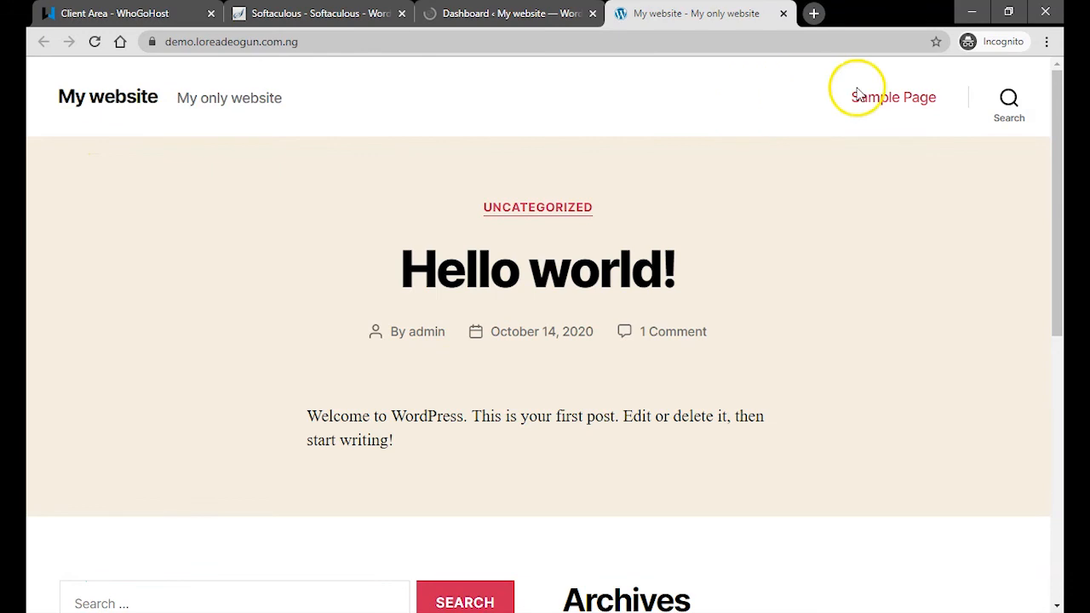
- Switch to the 'Dashboard ‹ My website' tab and scroll the dashboard
left_click(507, 13)
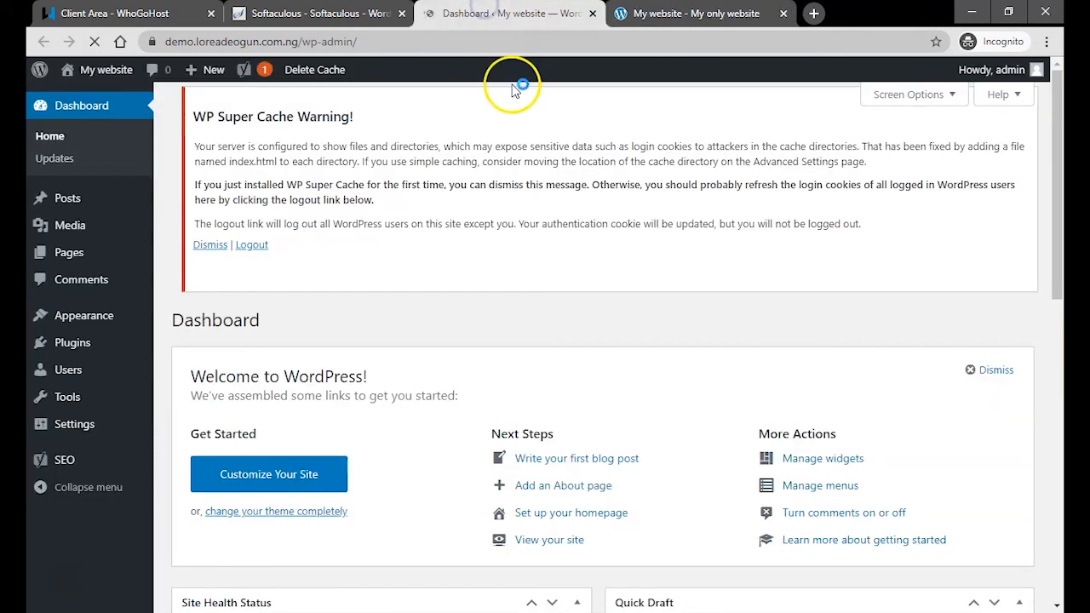
scroll("down", 3)
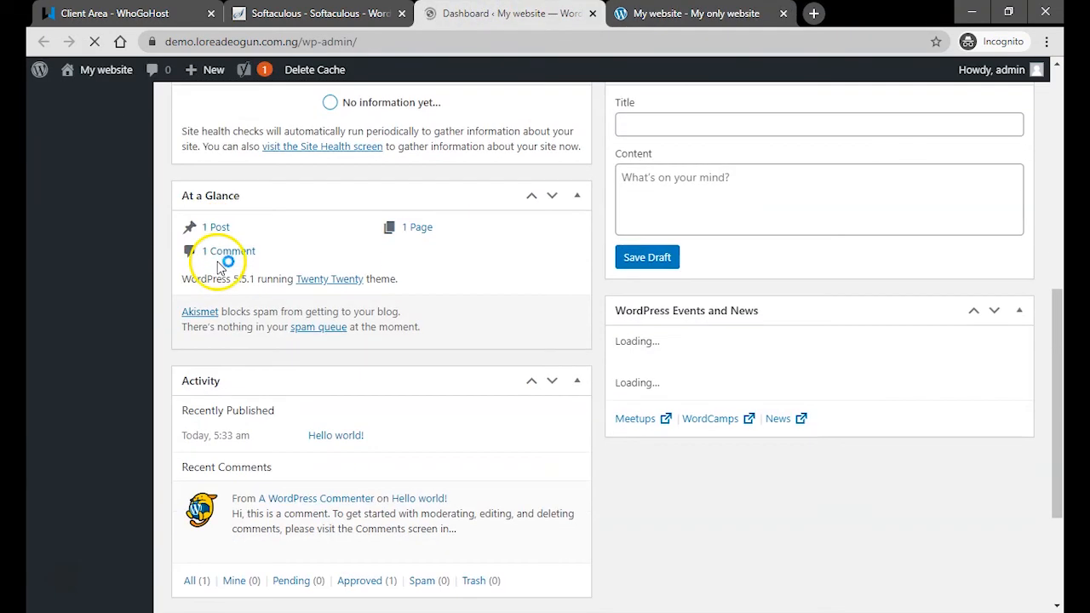